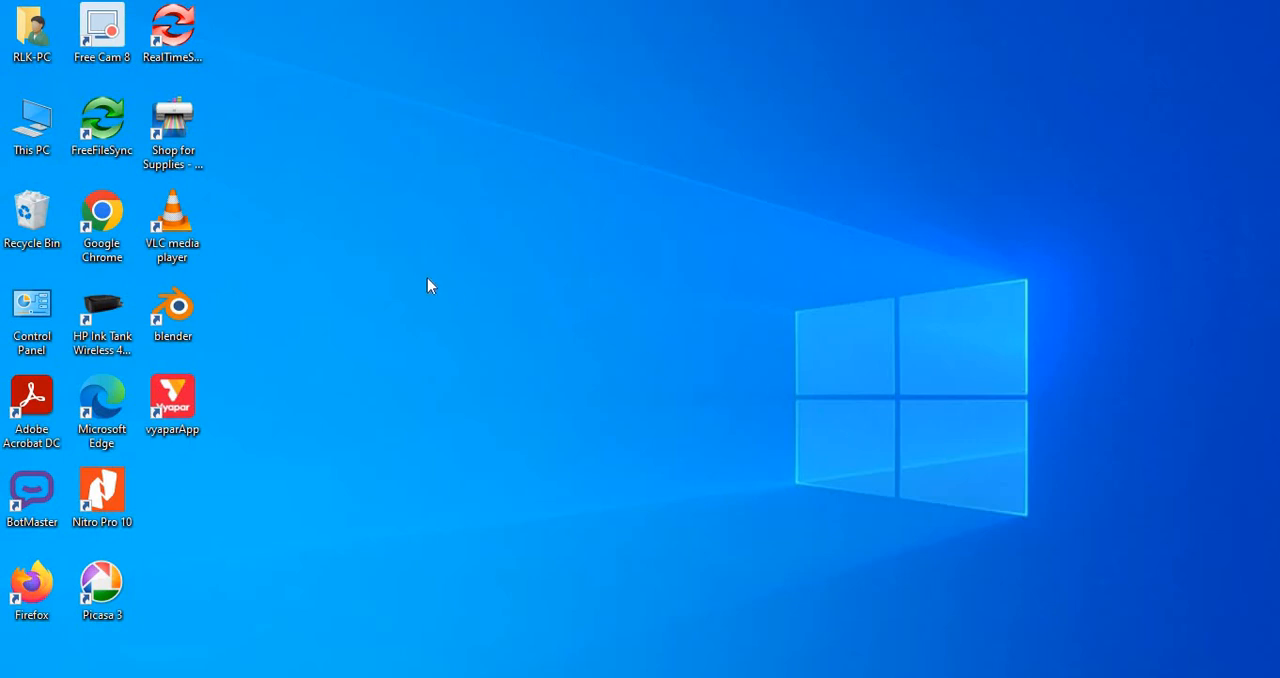
pyautogui.moveTo(360, 200)
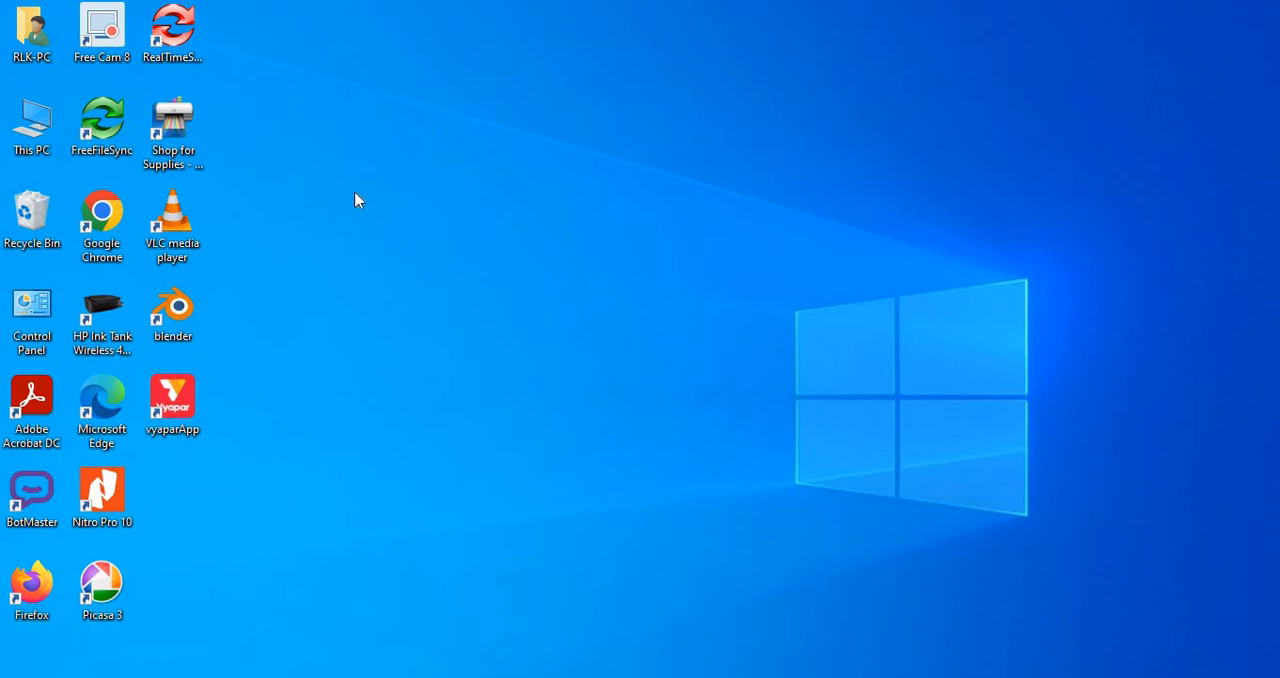
pyautogui.moveTo(392, 252)
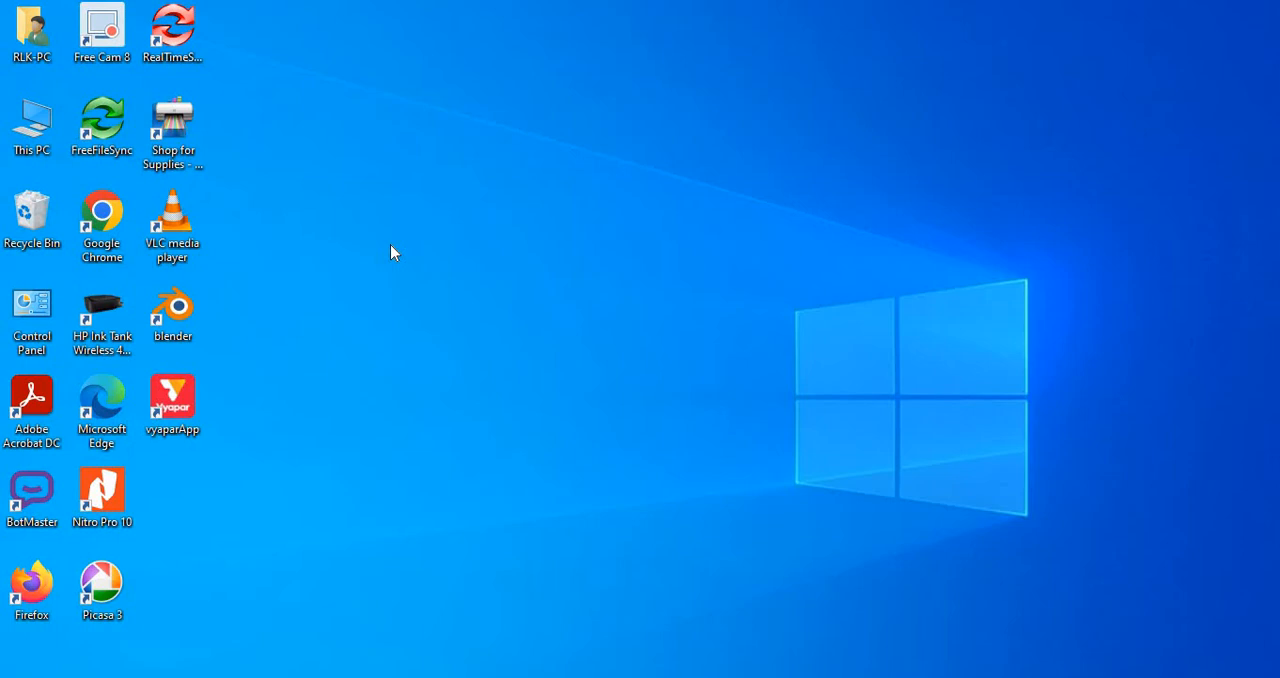
# Bring up the desktop context menu on the way to the PLC software folder.
pyautogui.rightClick(392, 252)
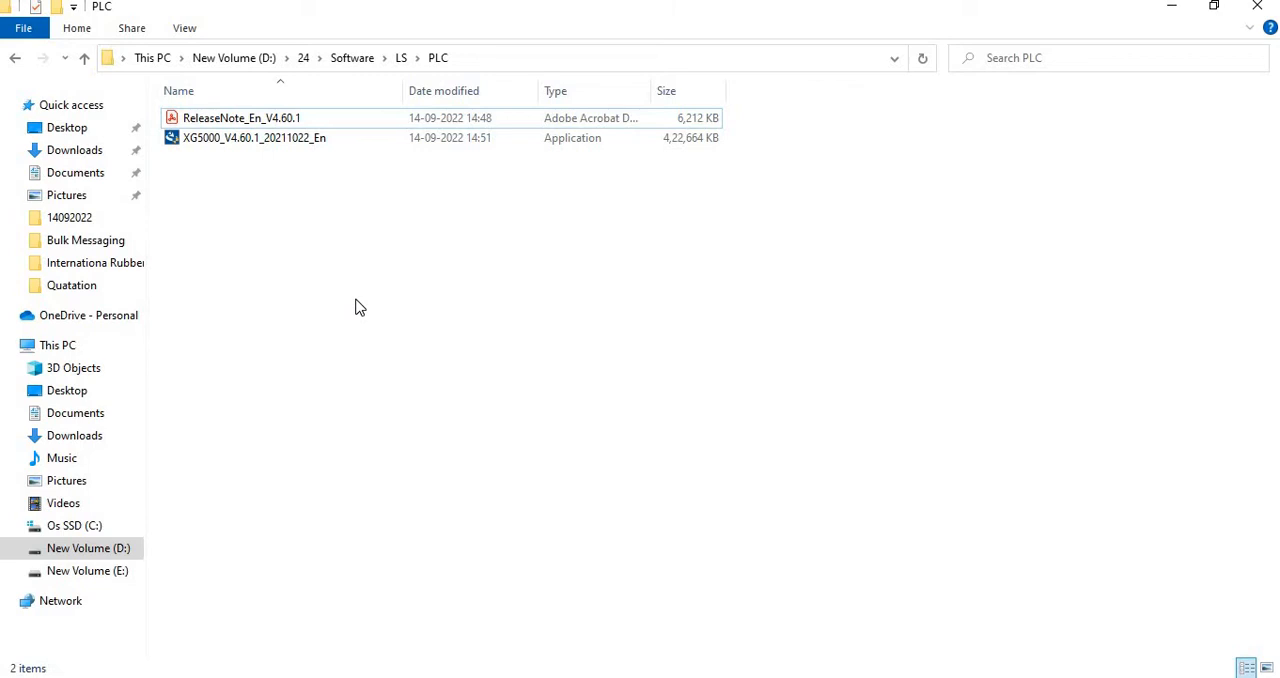
pyautogui.moveTo(378, 182)
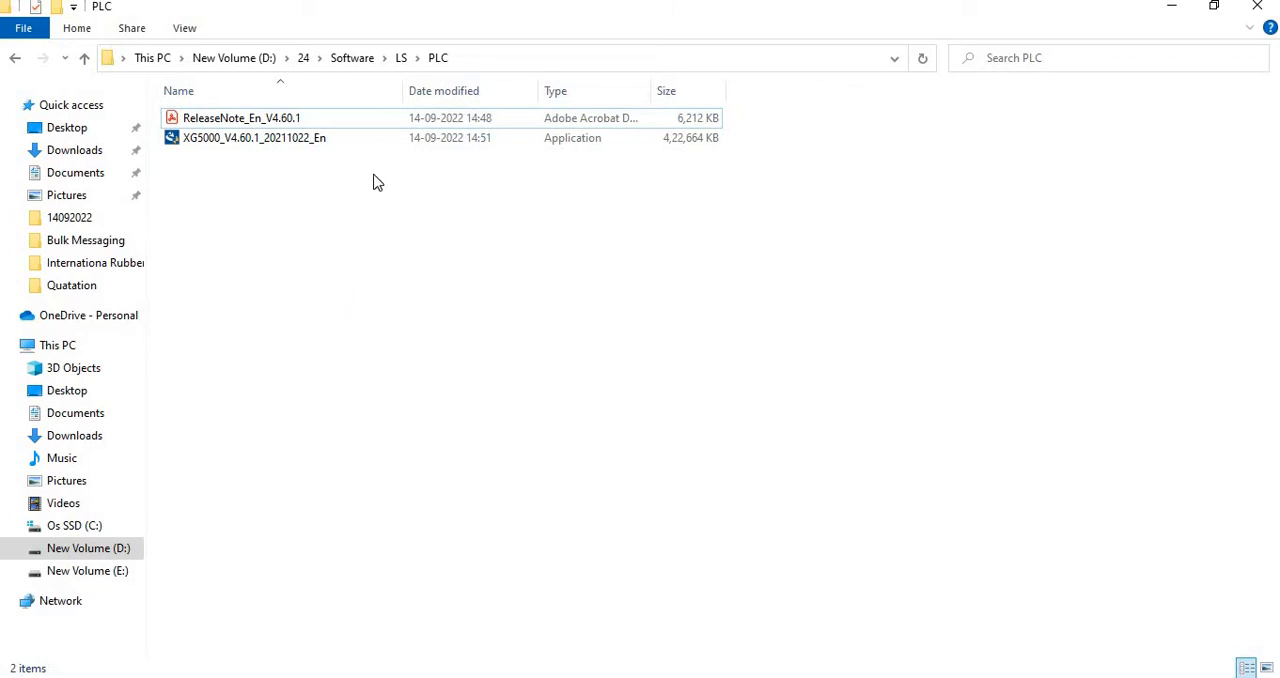
pyautogui.moveTo(372, 172)
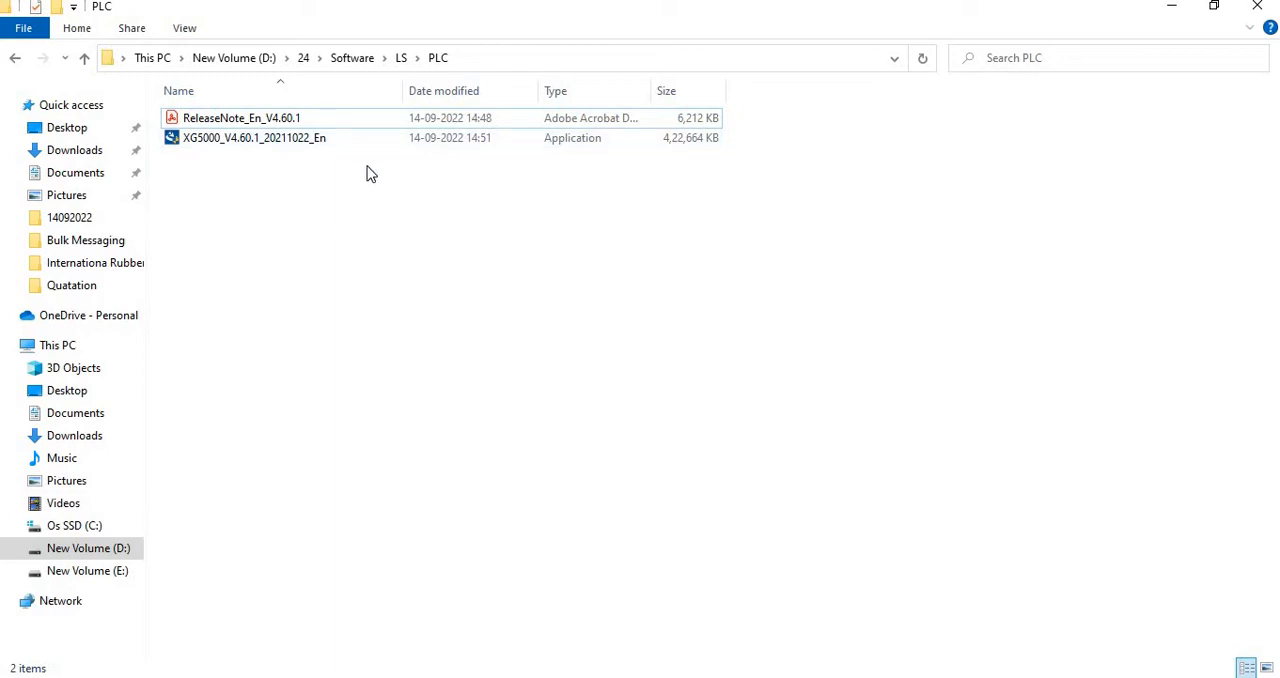
pyautogui.moveTo(384, 180)
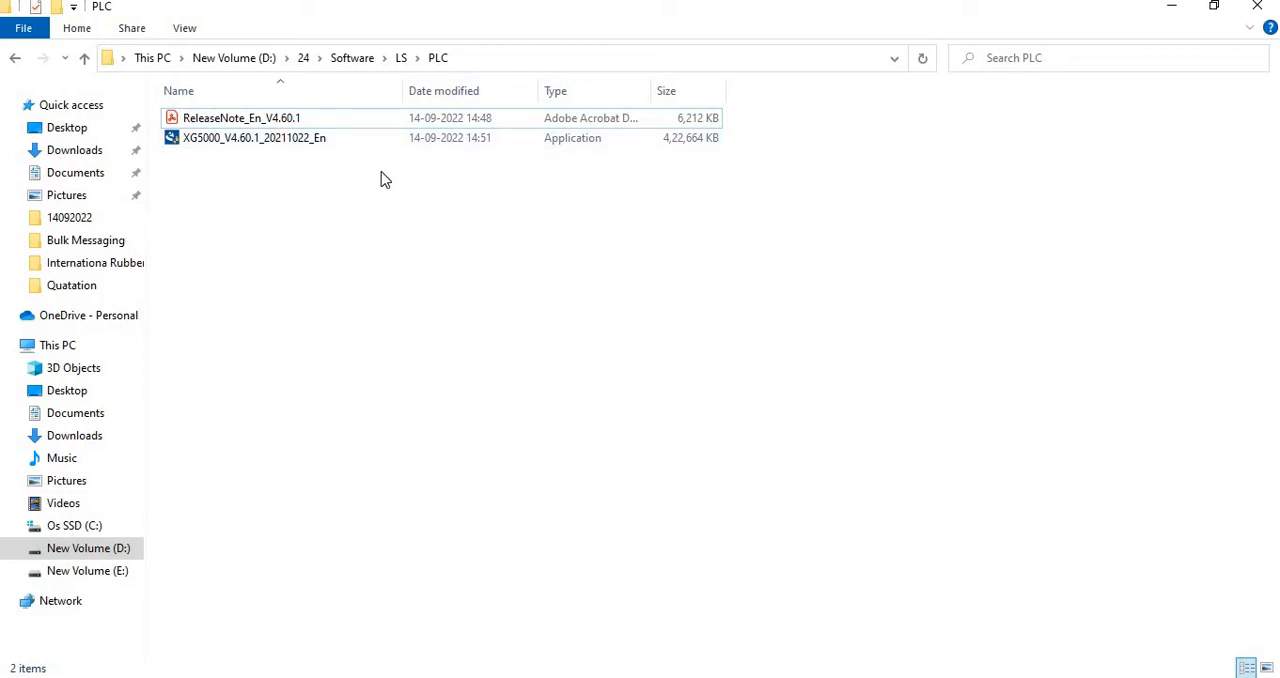
pyautogui.moveTo(364, 168)
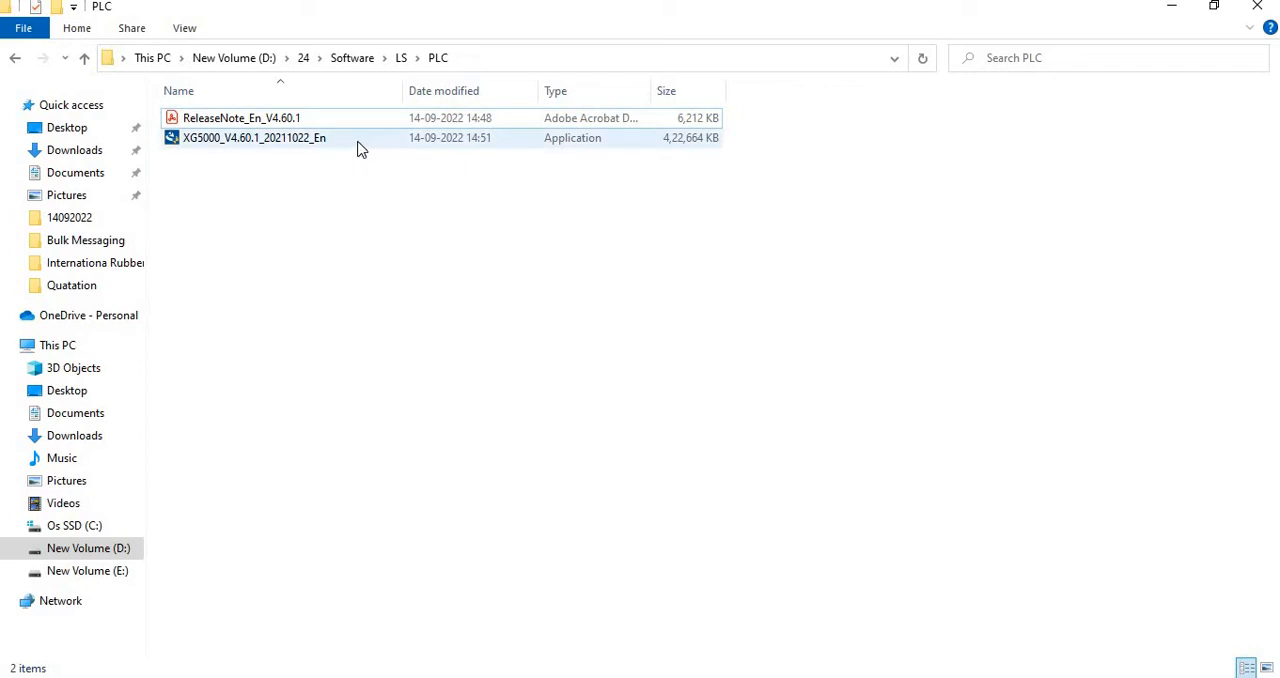
# Select the XG5000_V4.60.1_20211022_En installer file in the PLC folder.
pyautogui.click(256, 136)
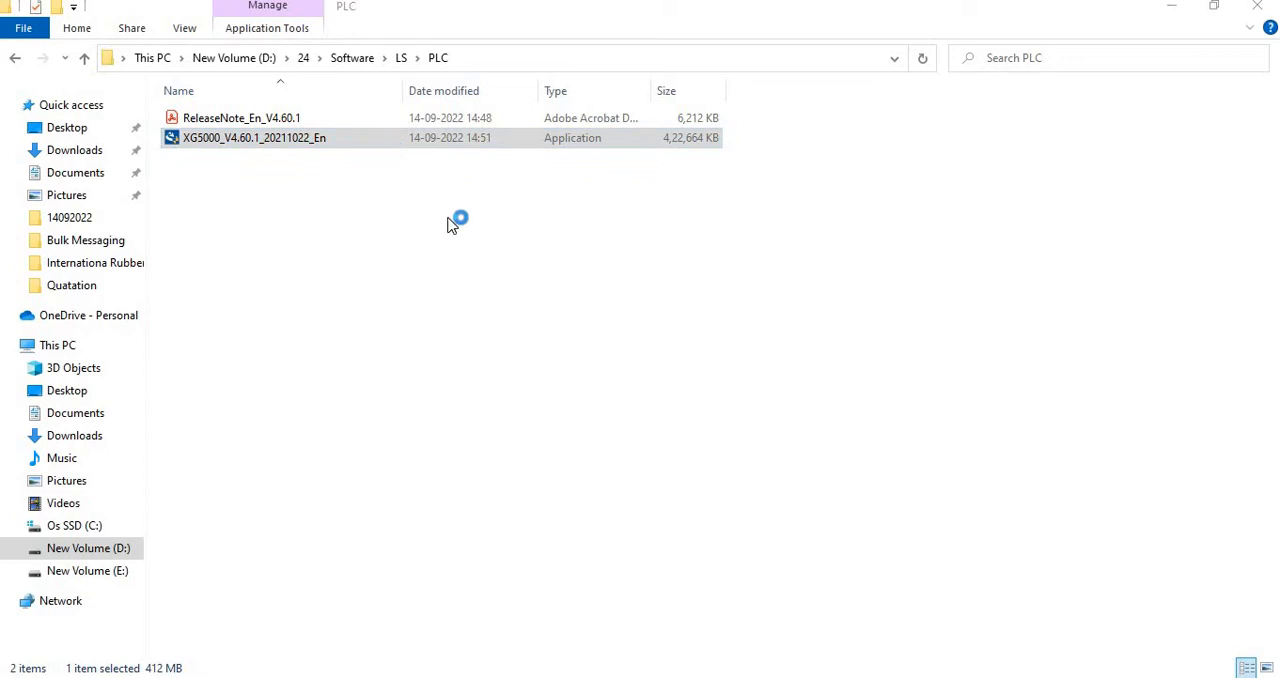
pyautogui.moveTo(448, 228)
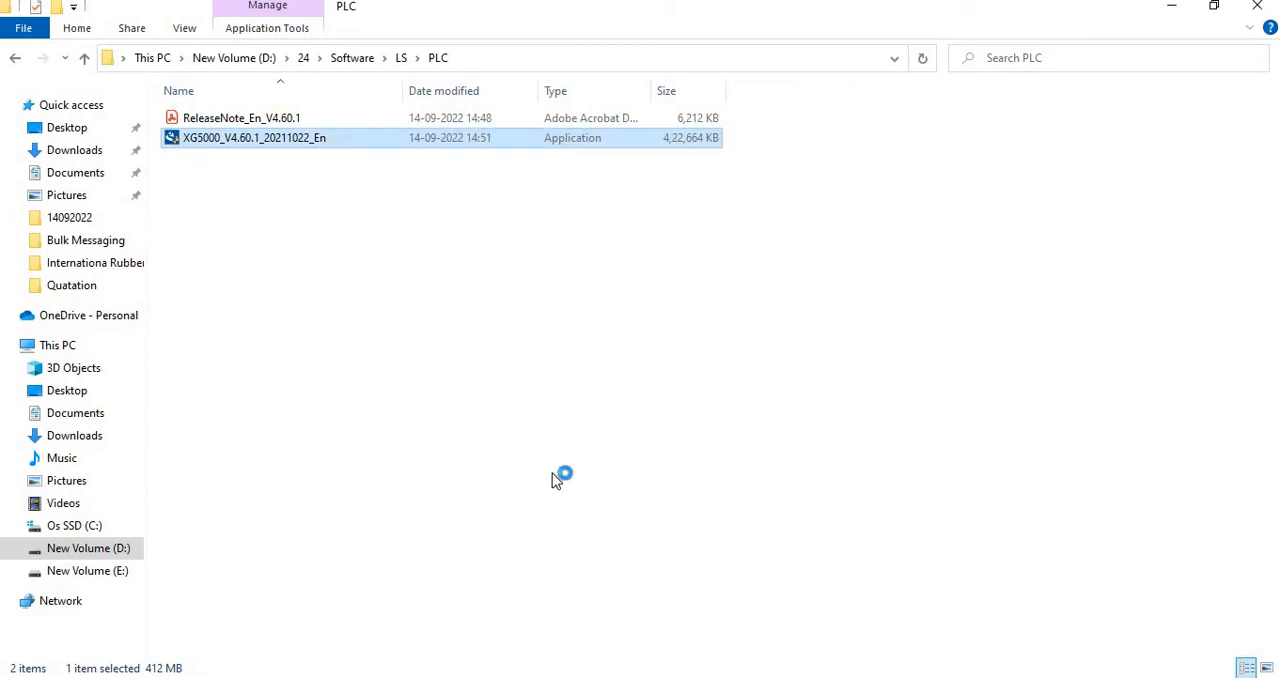
pyautogui.moveTo(1074, 154)
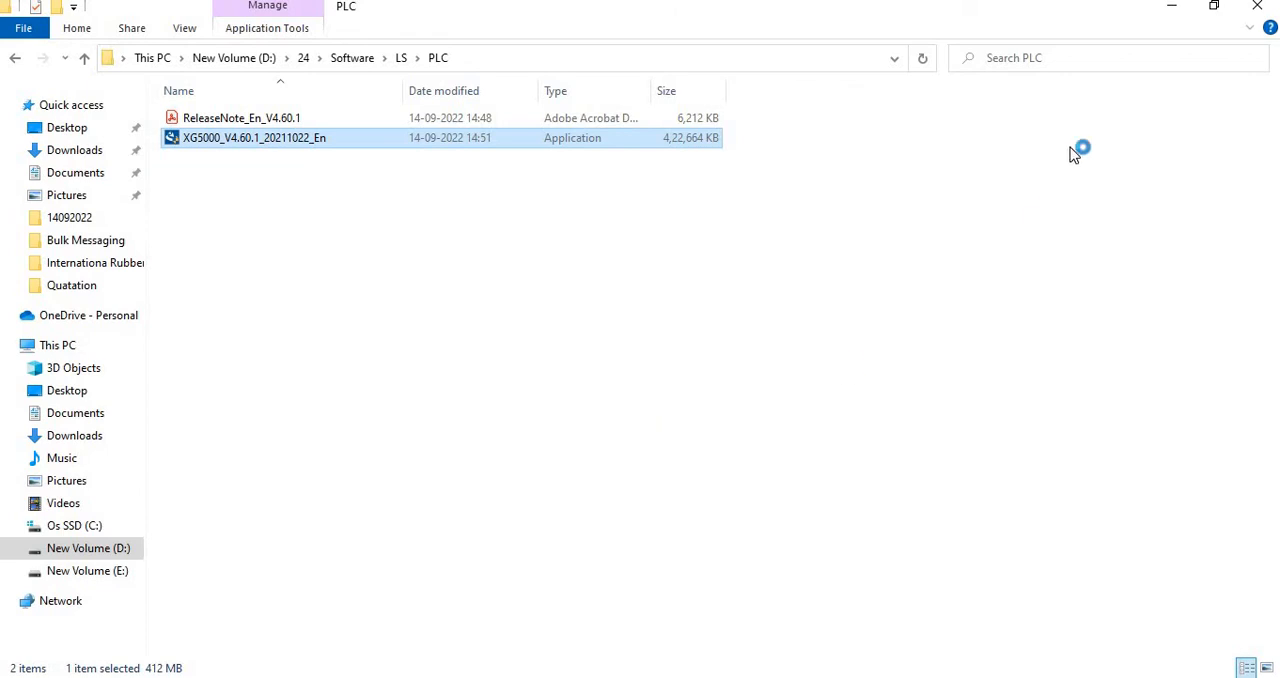
# Run the XG5000 V4.60.1 installer, bringing up the prerequisite package list.
pyautogui.doubleClick(254, 136)
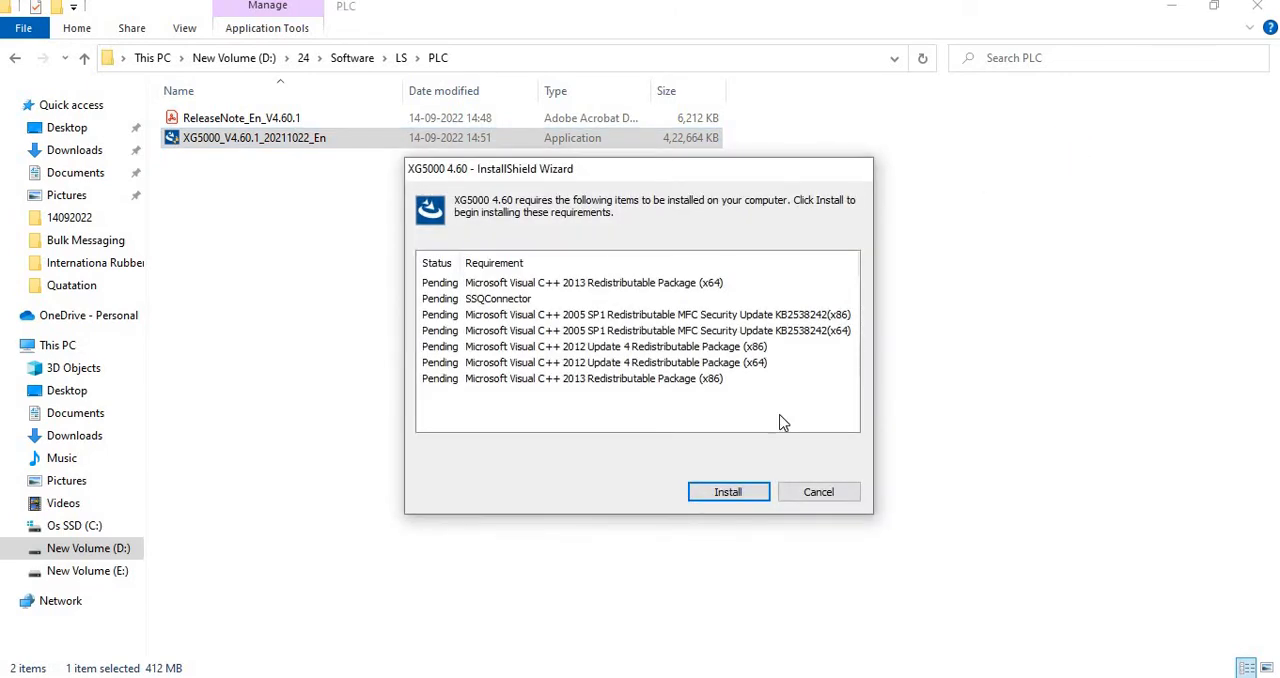
pyautogui.moveTo(454, 198)
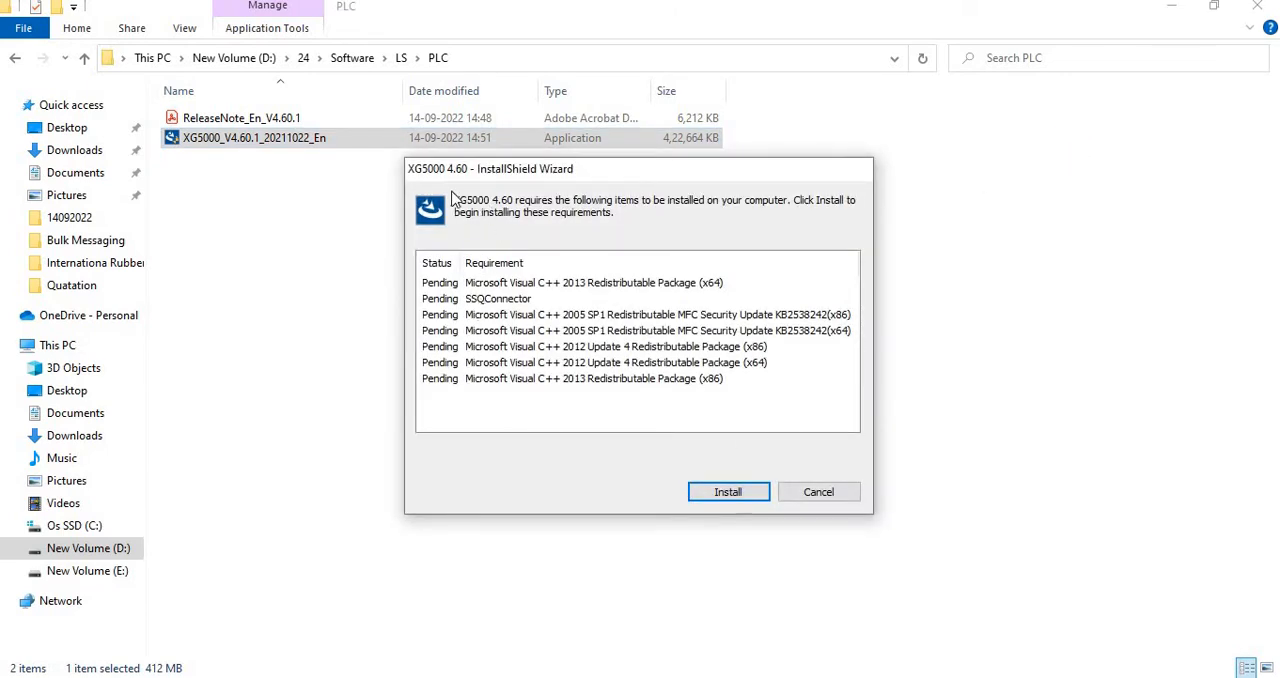
pyautogui.moveTo(456, 182)
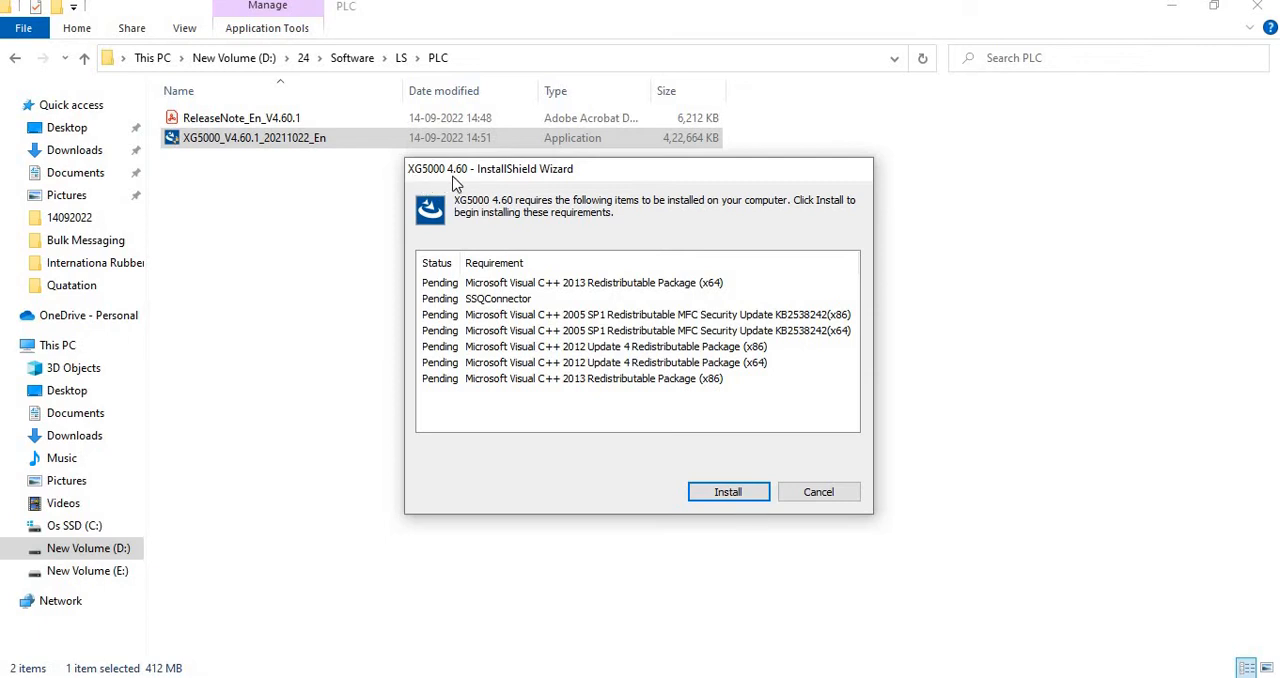
pyautogui.moveTo(474, 184)
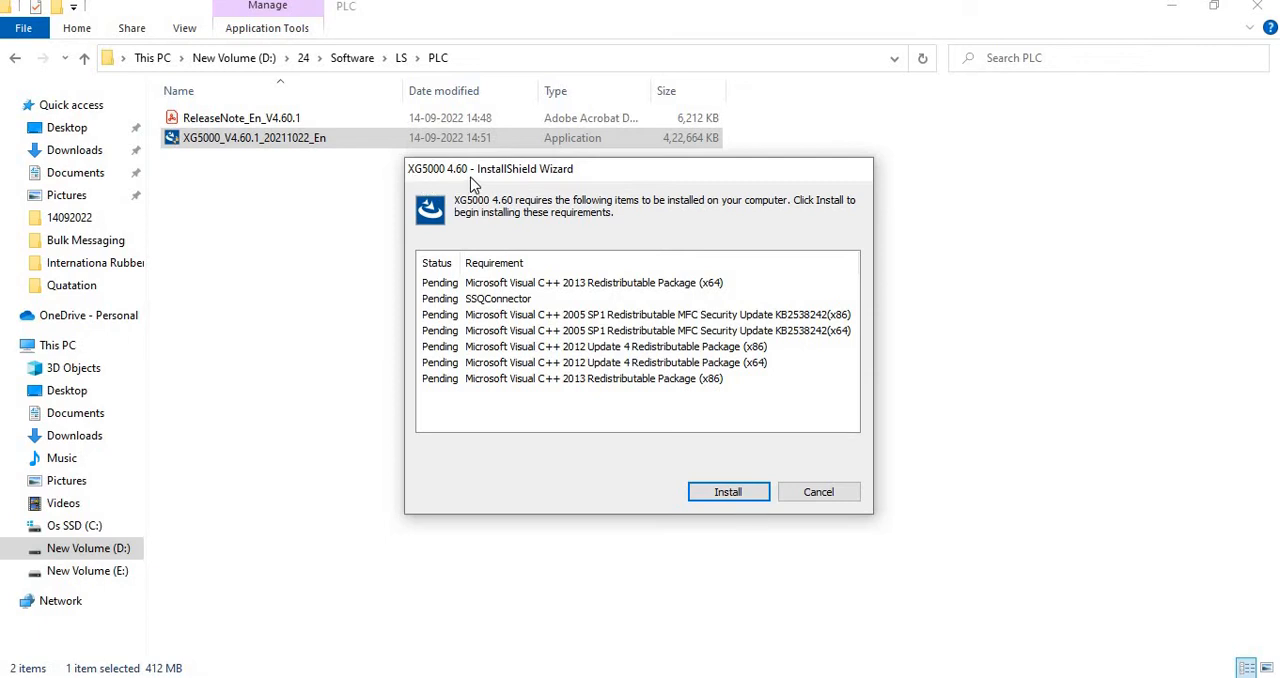
pyautogui.moveTo(444, 184)
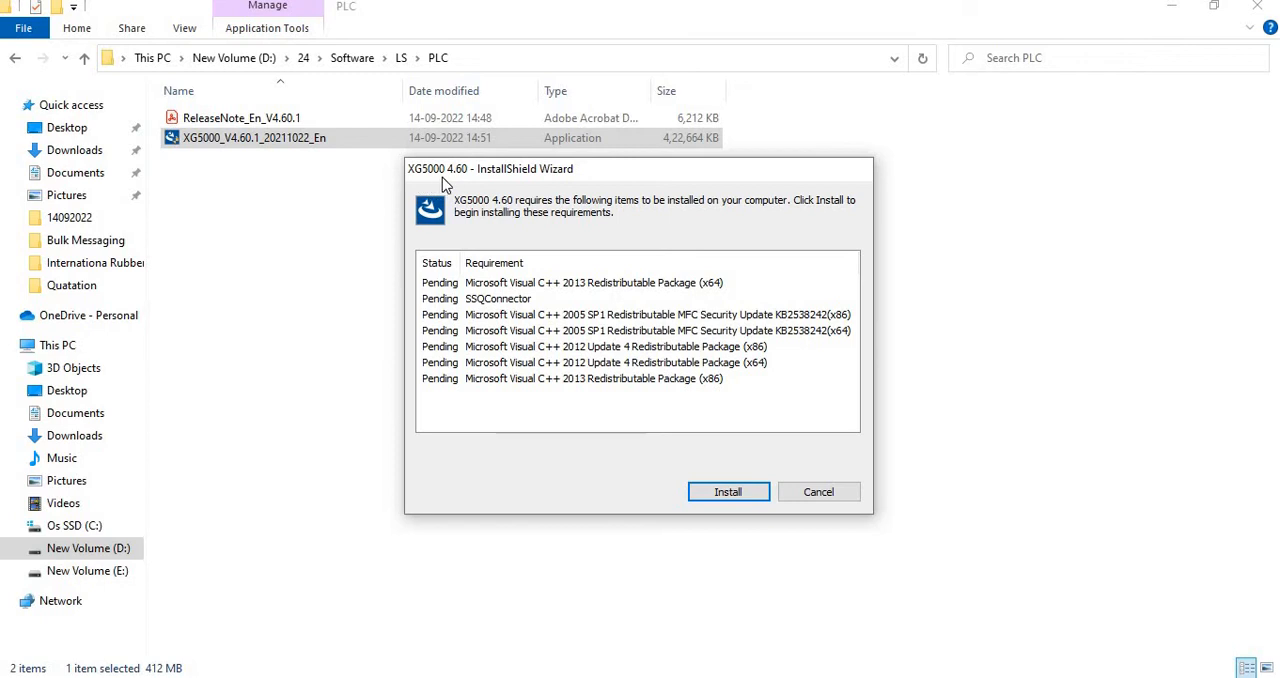
pyautogui.moveTo(456, 186)
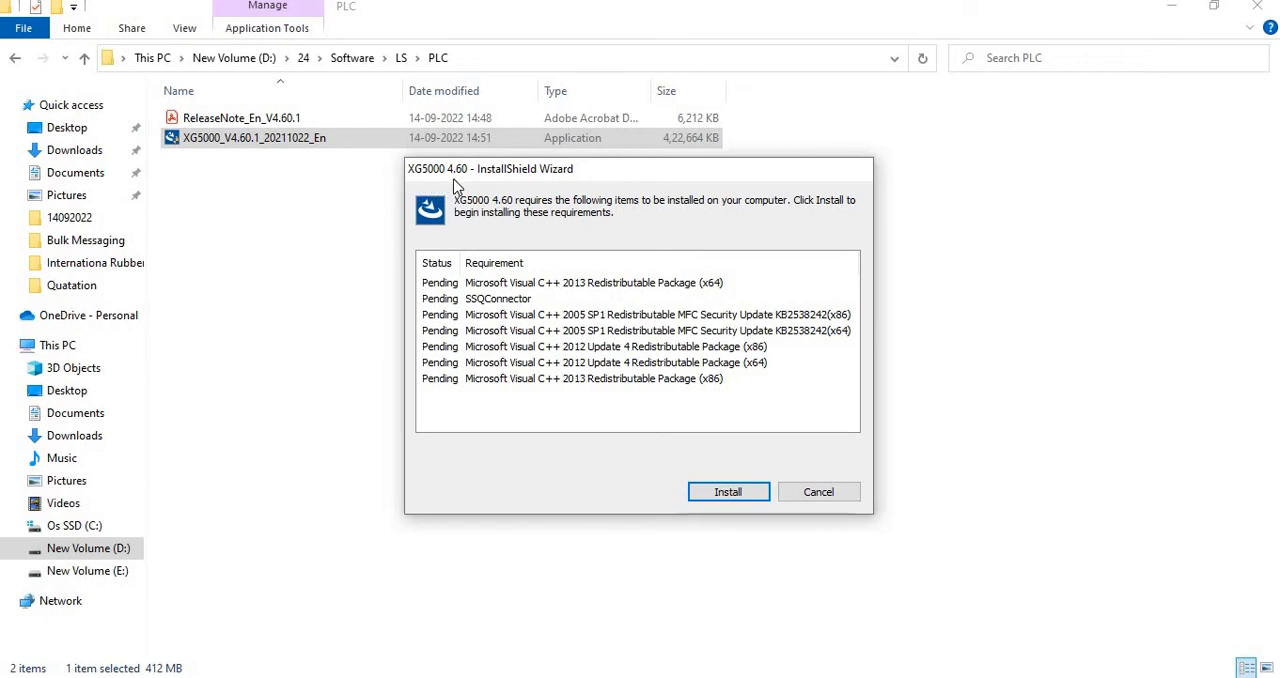
pyautogui.moveTo(636, 400)
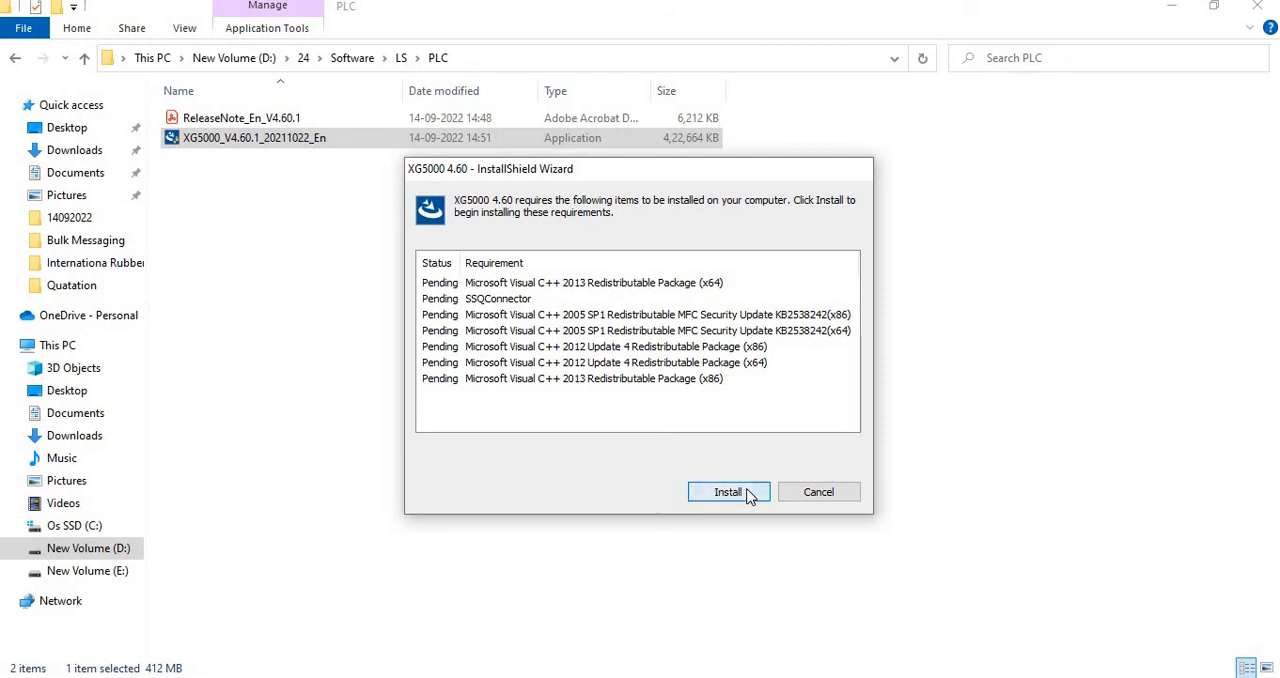
# Install the Visual C++ redistributables and SSQConnector prerequisites.
pyautogui.click(728, 492)
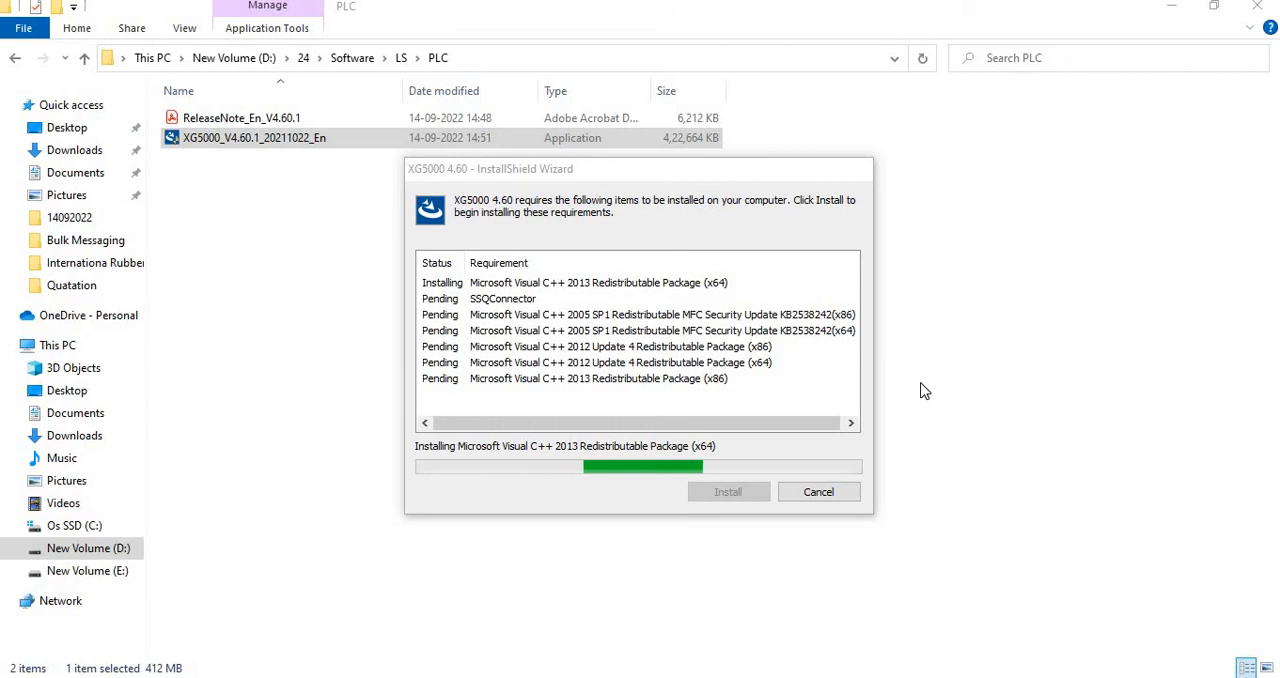
pyautogui.moveTo(880, 380)
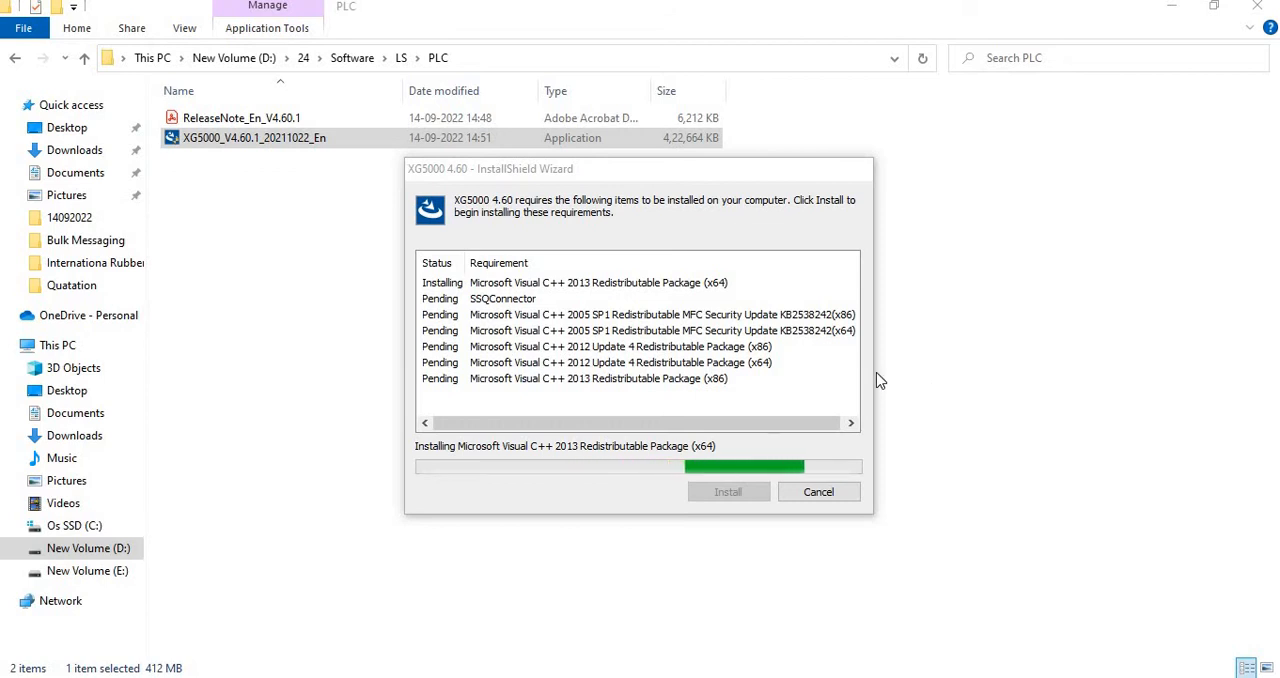
pyautogui.moveTo(512, 302)
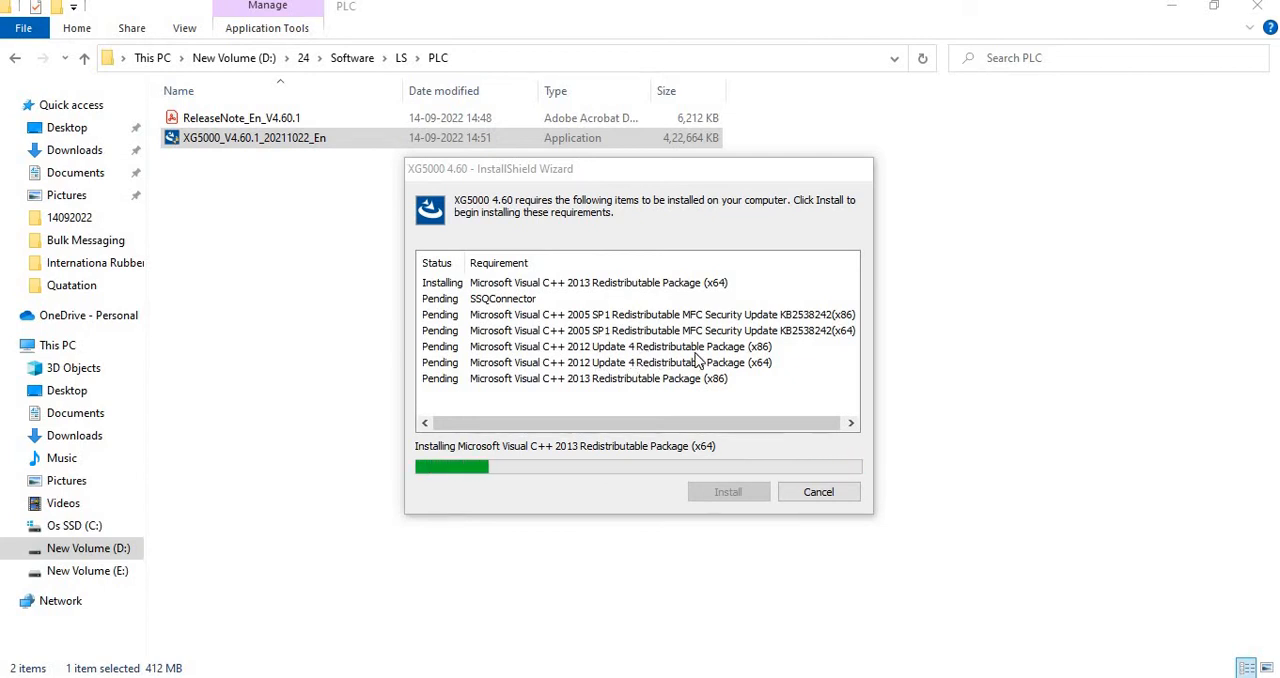
pyautogui.moveTo(610, 396)
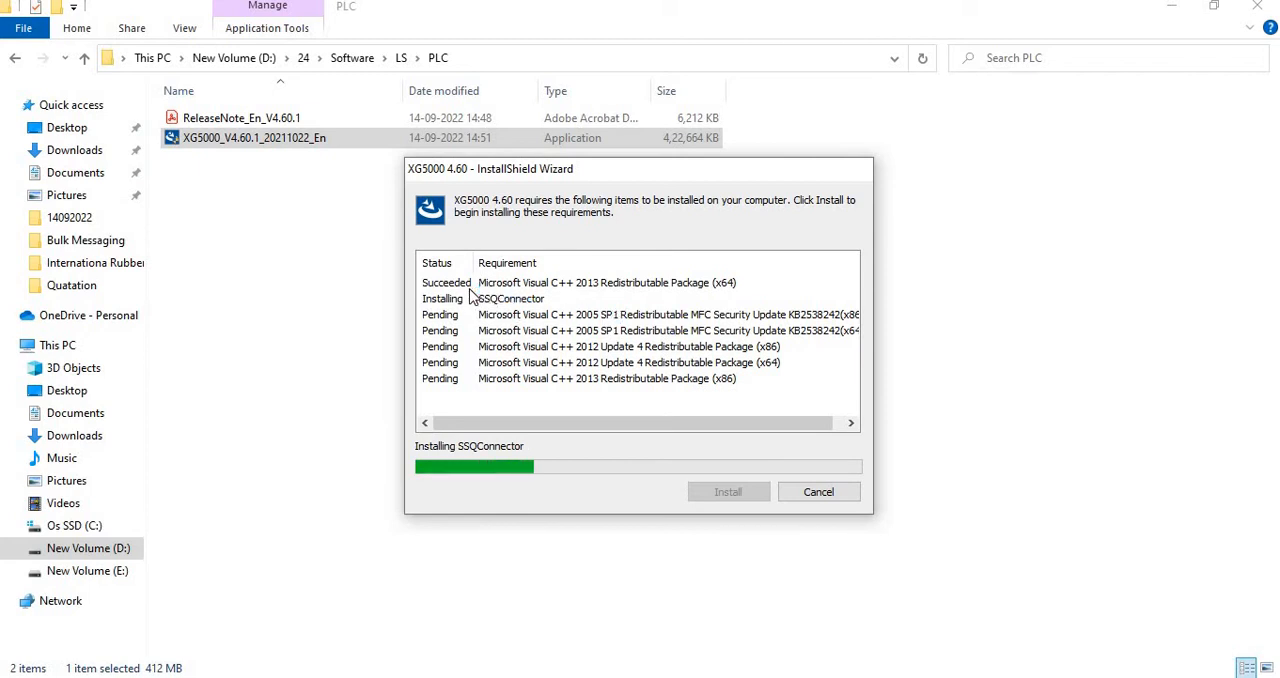
pyautogui.moveTo(470, 272)
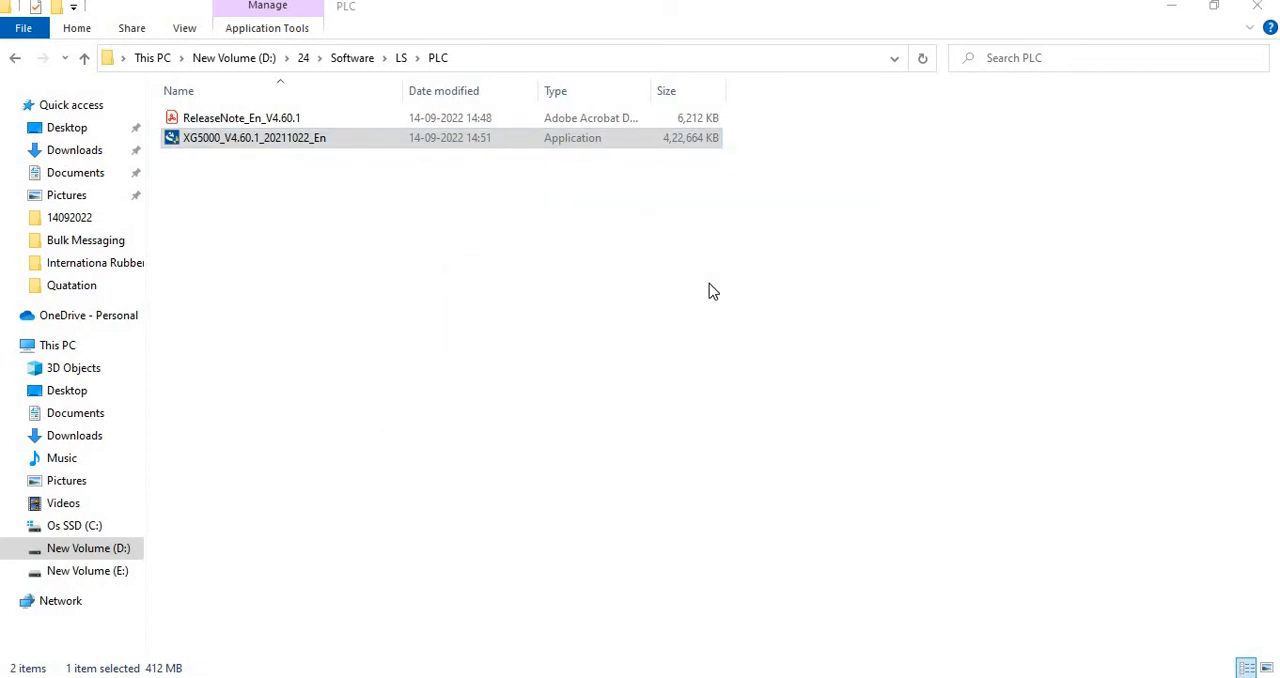
# Launch the XG5000 4.60 setup, accept Welcome and Customer Information, and begin installation.
pyautogui.doubleClick(254, 136)
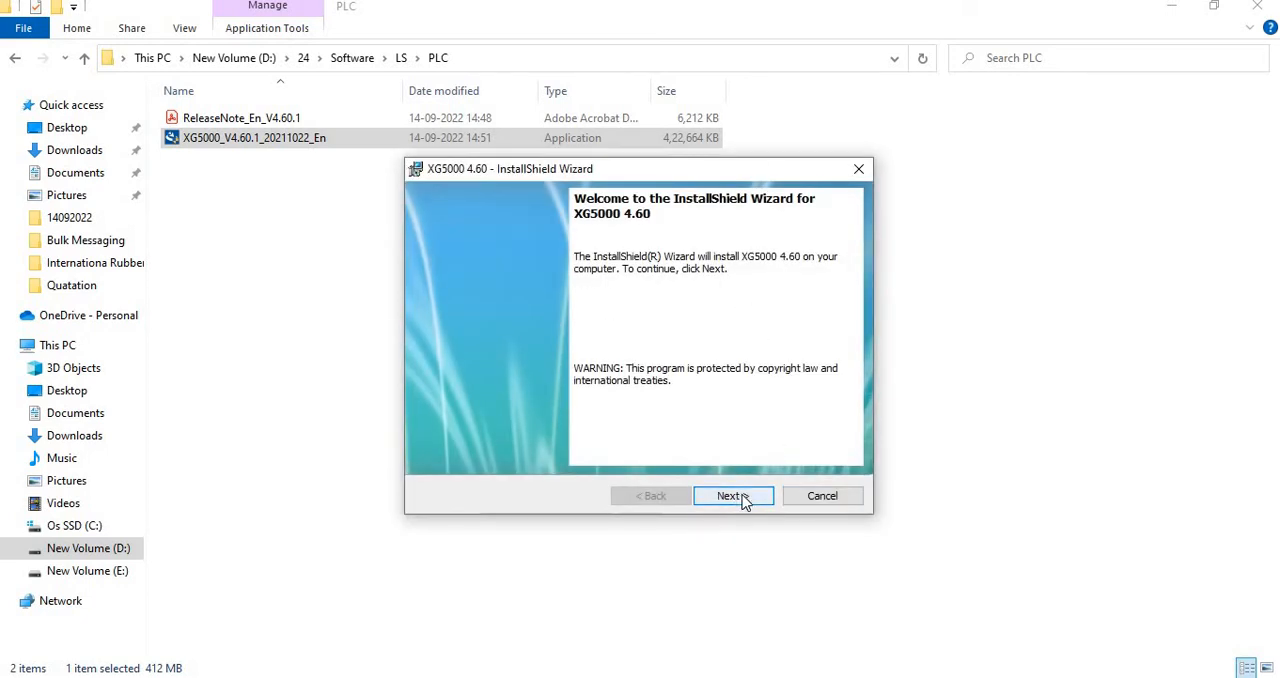
pyautogui.click(732, 496)
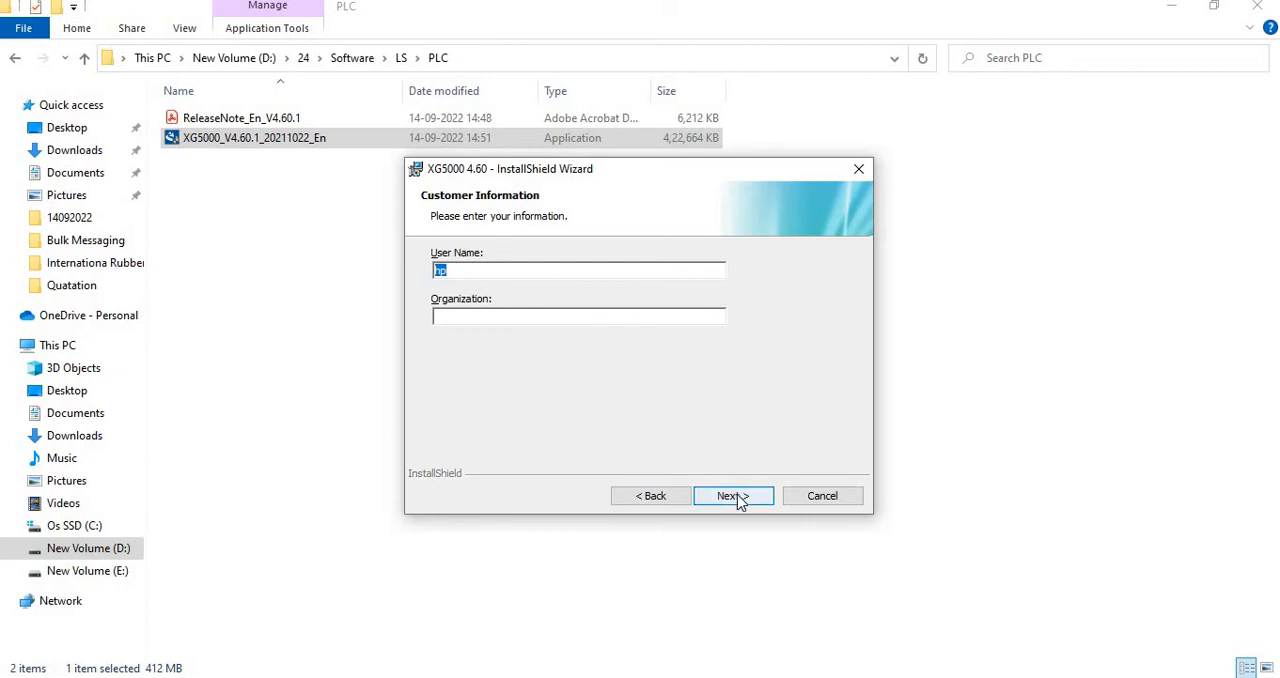
pyautogui.click(732, 496)
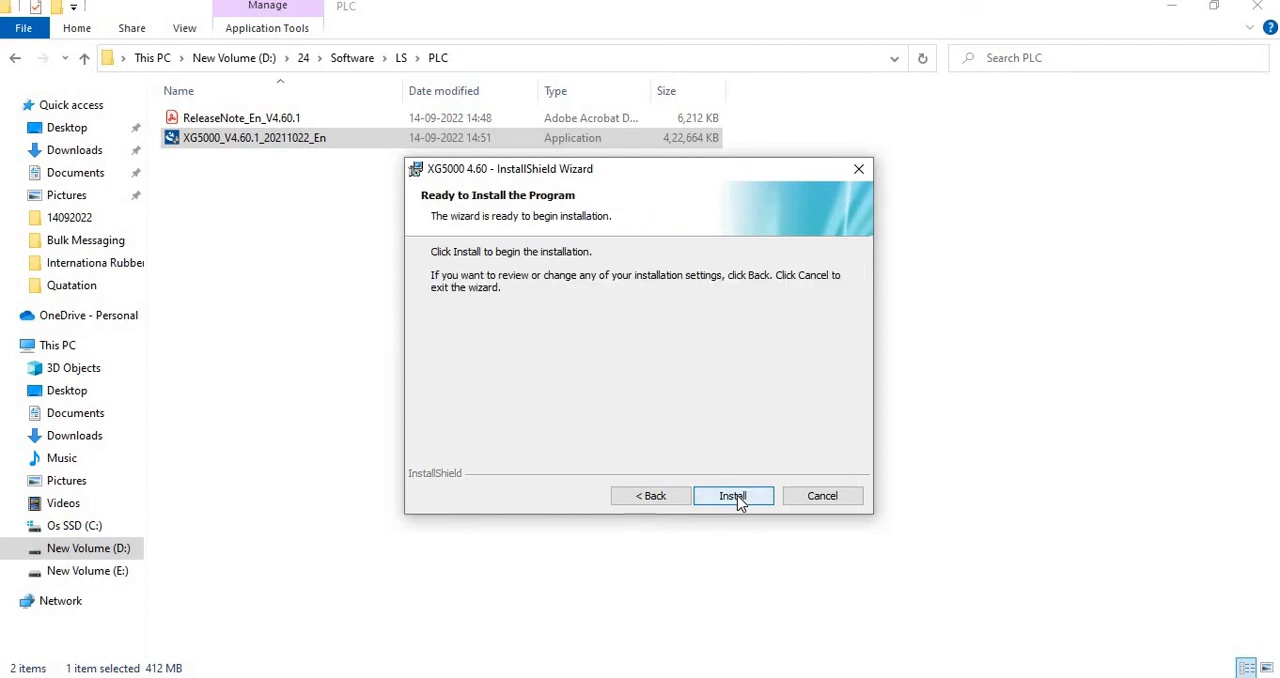
pyautogui.click(732, 496)
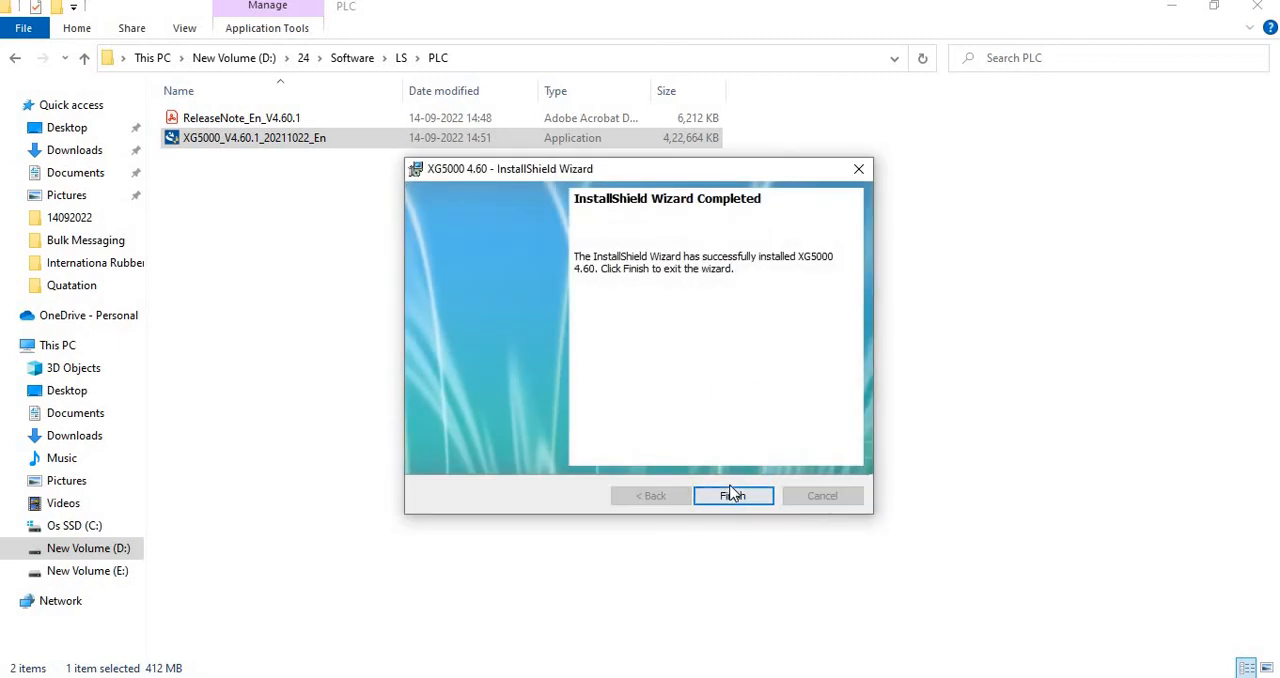
# Finish and close the completed XG5000 4.60 installation wizard.
pyautogui.click(732, 496)
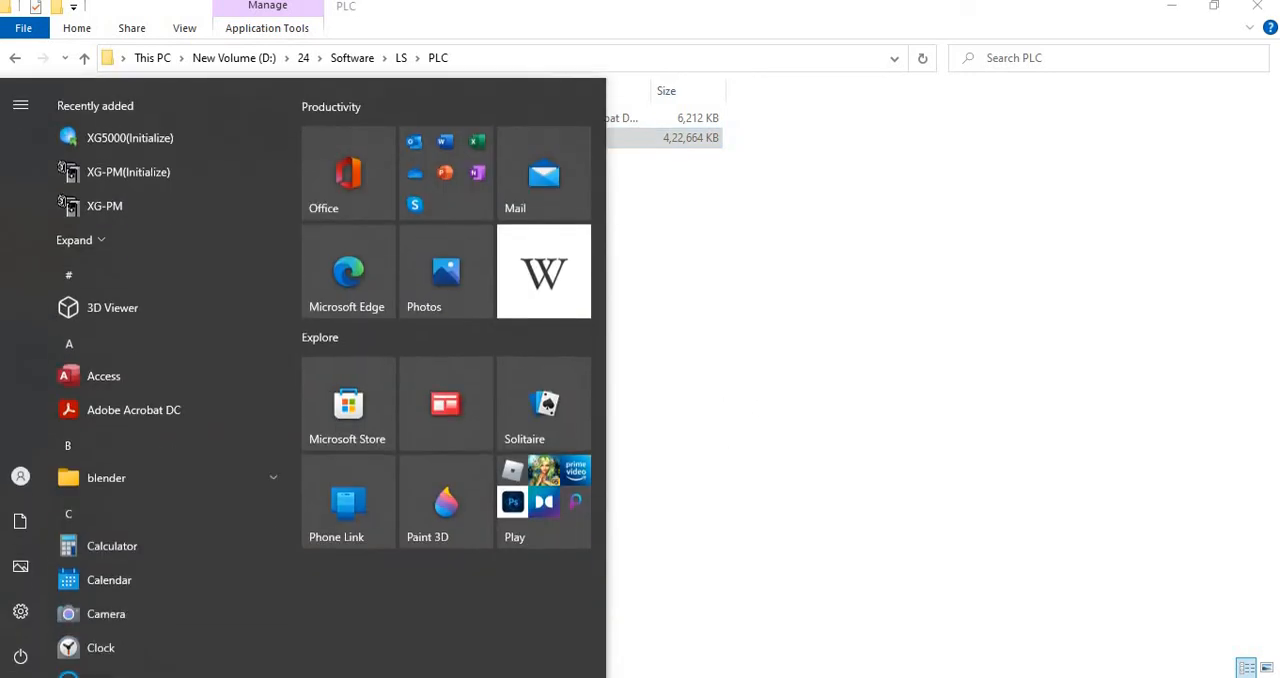
pyautogui.scroll(-3)
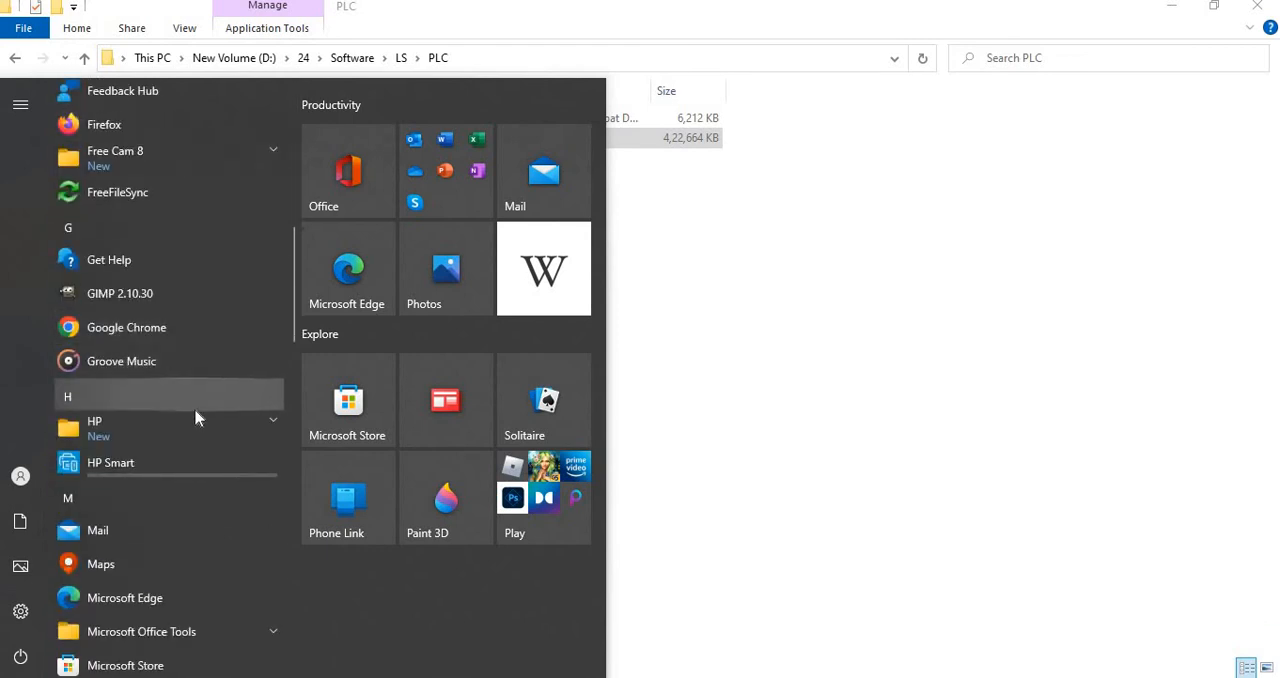
pyautogui.scroll(-3)
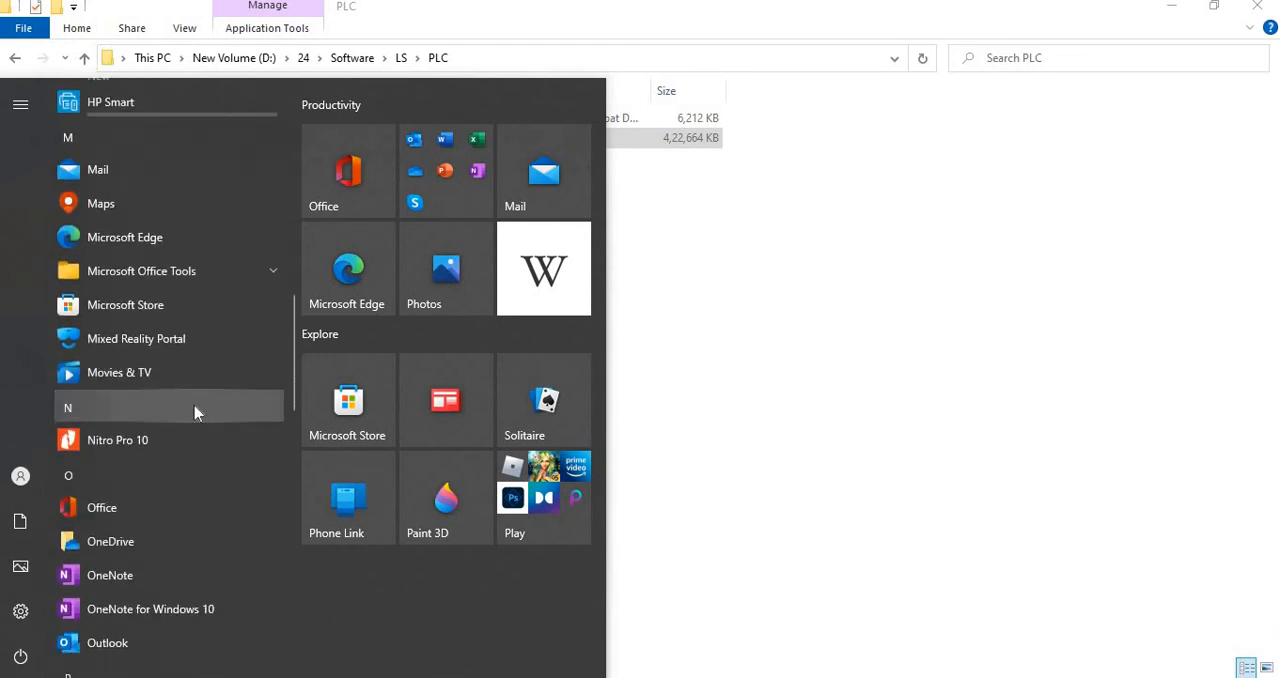
pyautogui.write('xg')
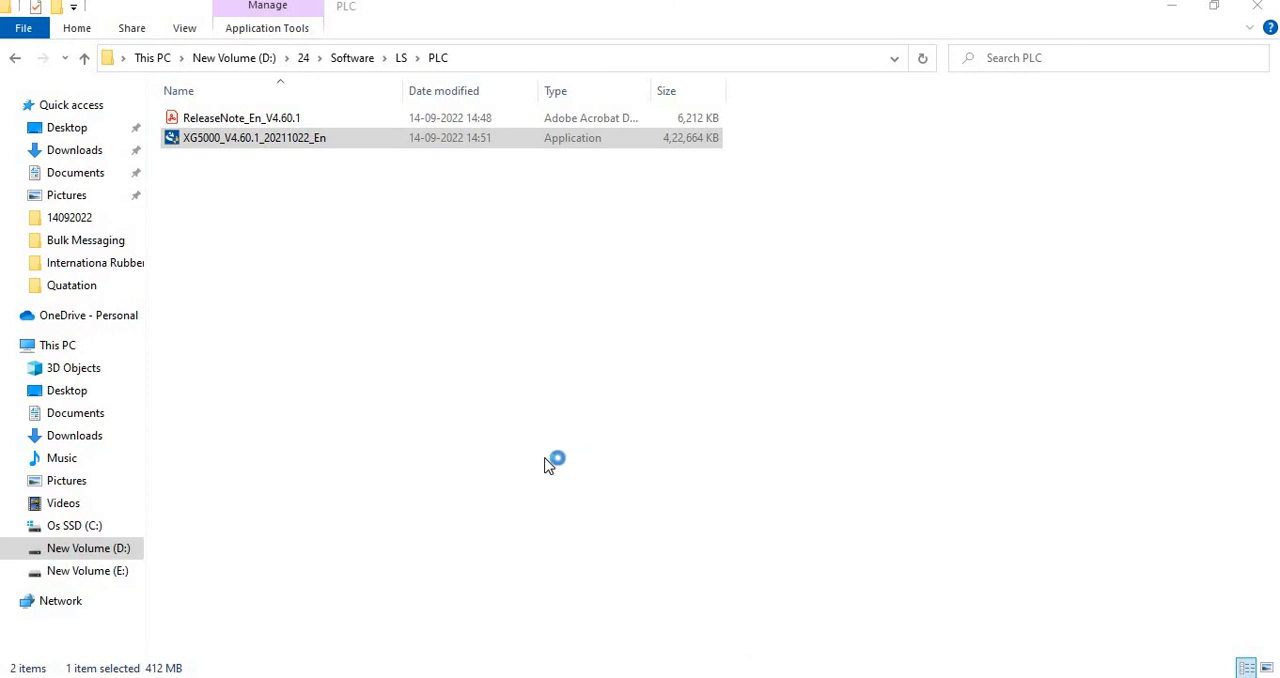
pyautogui.moveTo(440, 416)
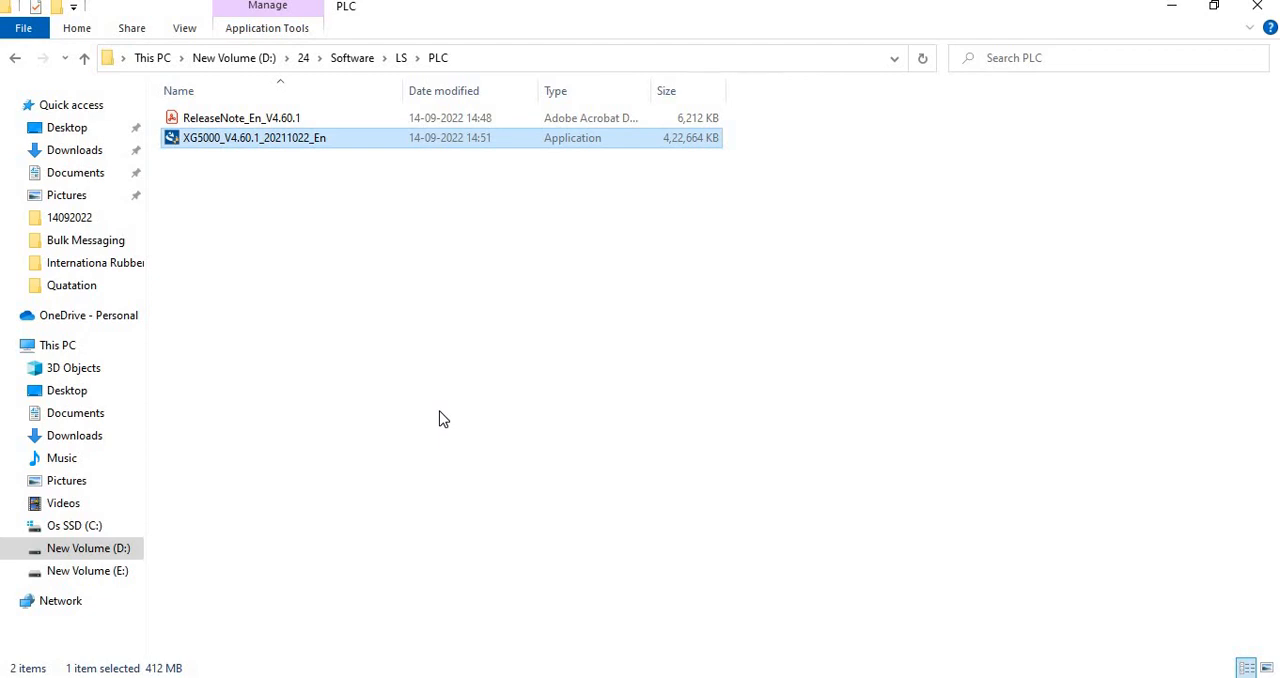
# Launch XG5000 from its shortcut and maximize its window.
pyautogui.doubleClick(254, 136)
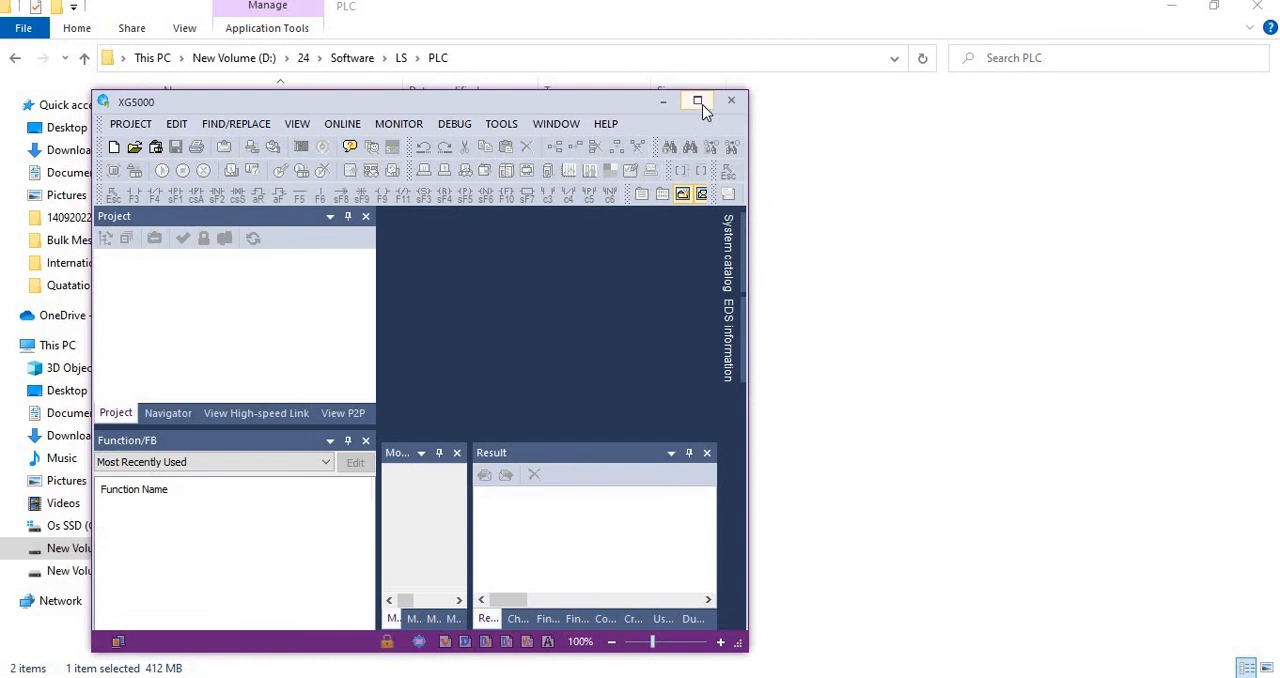
pyautogui.click(694, 100)
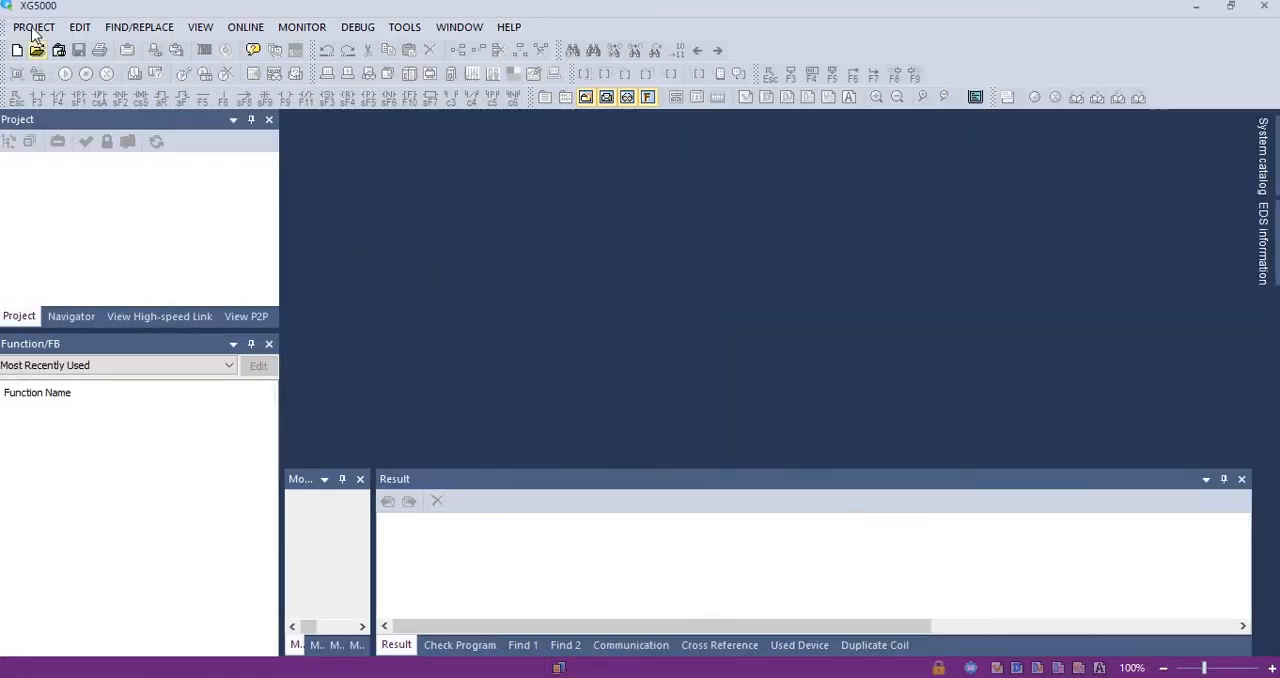
# Start a New Project from the PROJECT menu, showing XGK-CPUH and LD defaults.
pyautogui.click(32, 28)
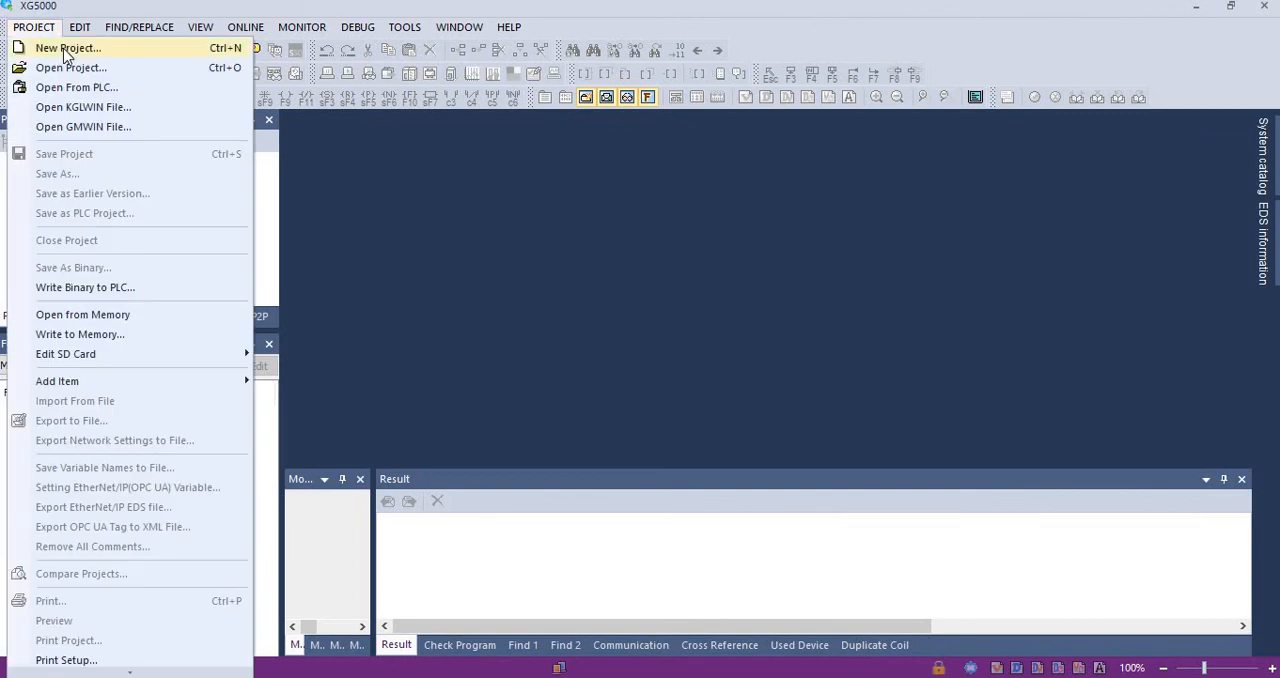
pyautogui.click(64, 48)
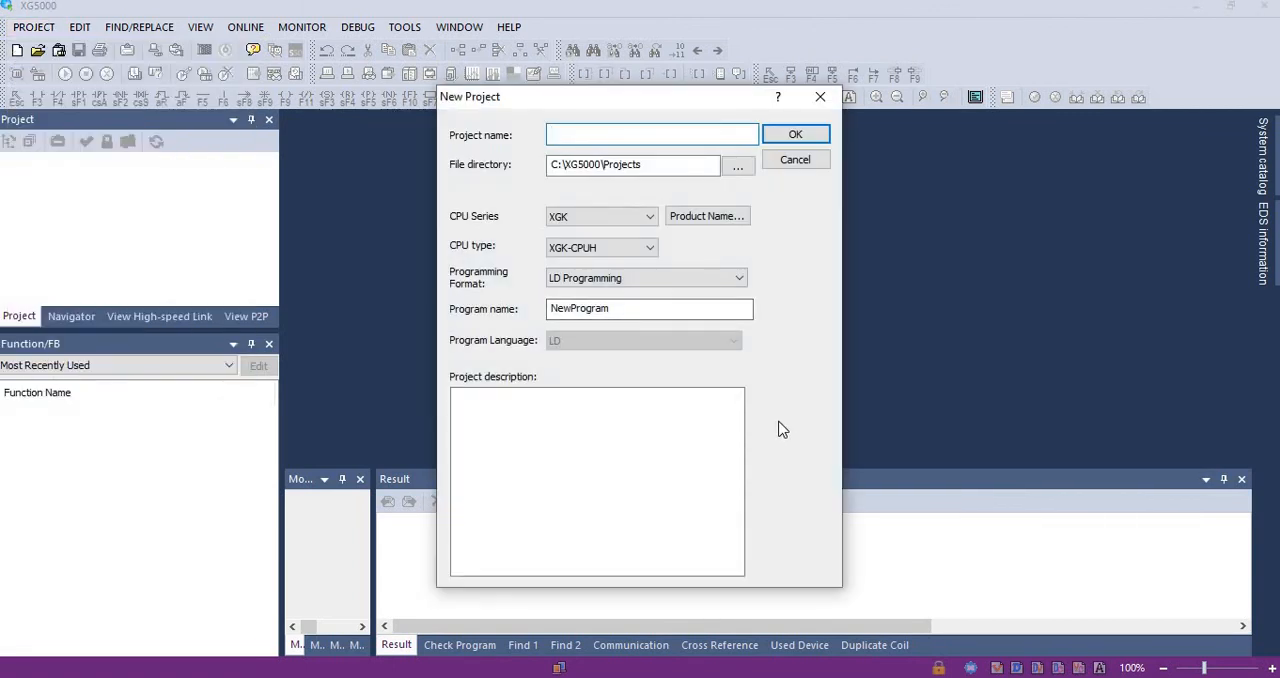
pyautogui.moveTo(888, 372)
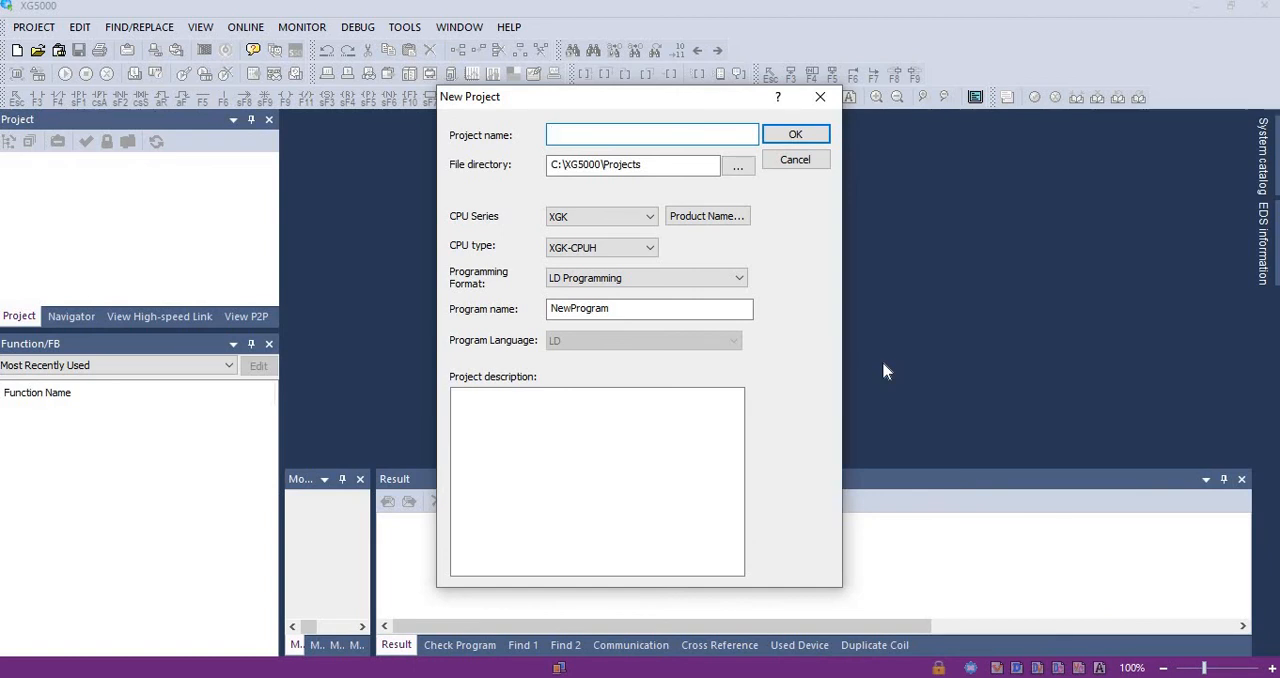
pyautogui.click(652, 134)
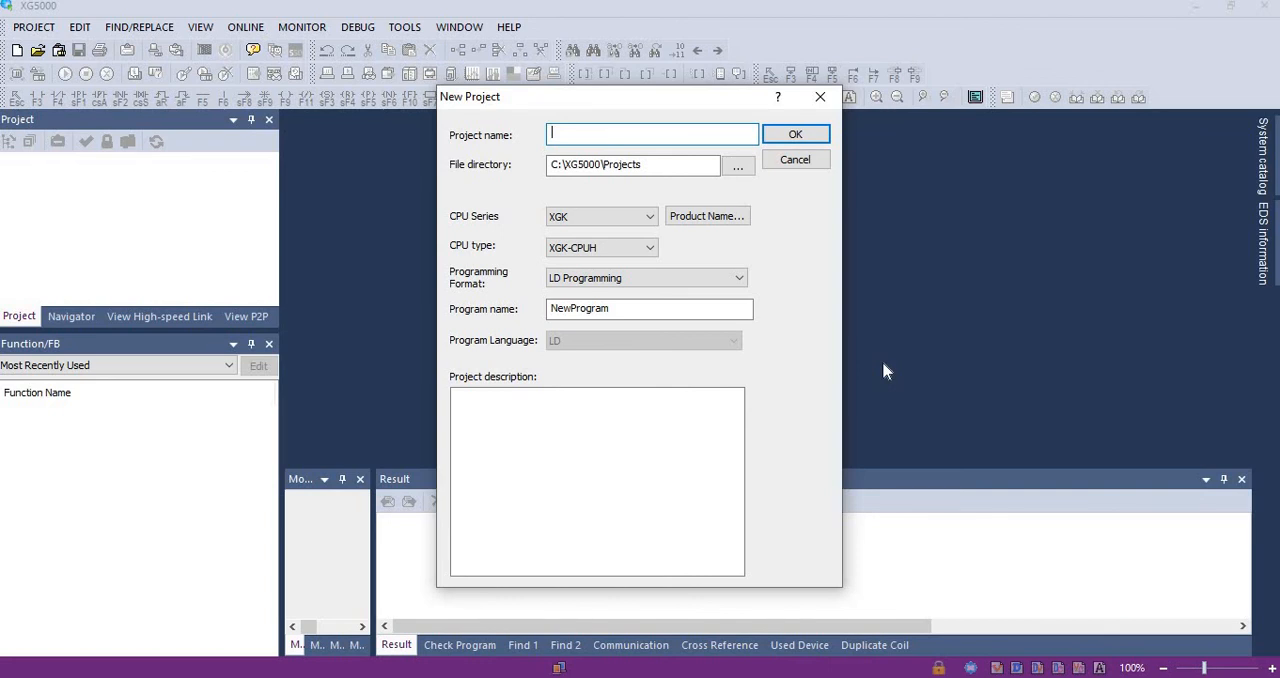
pyautogui.moveTo(928, 376)
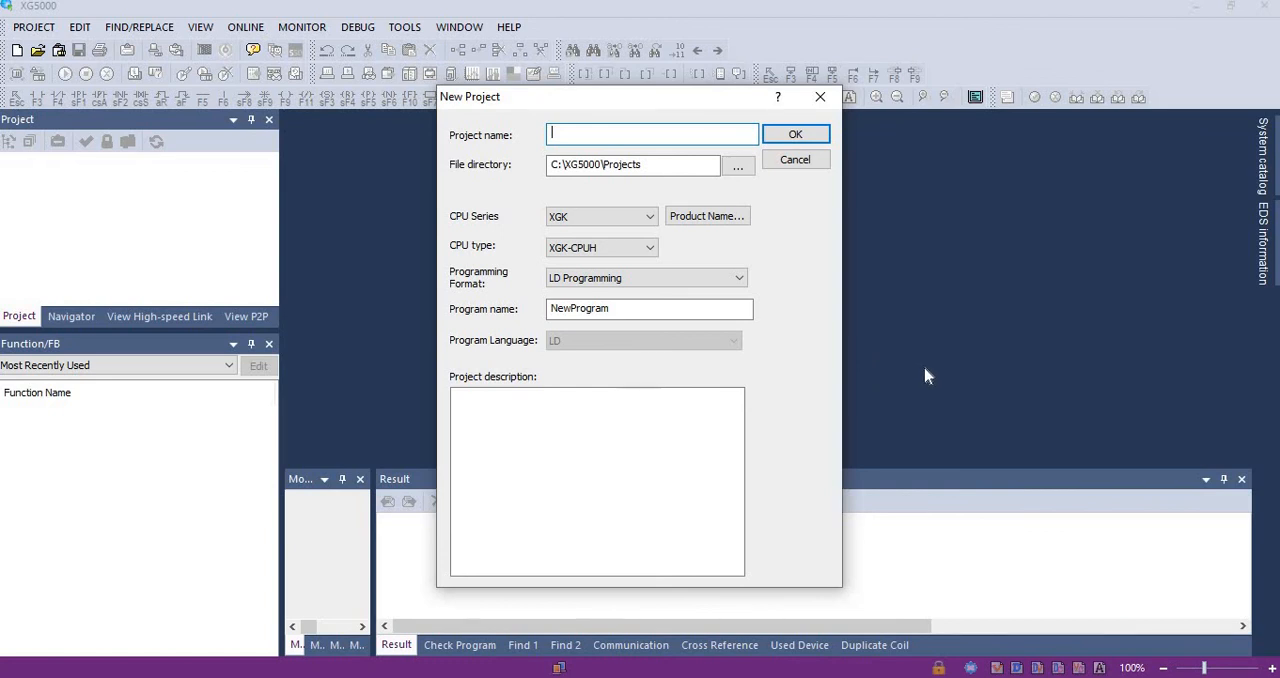